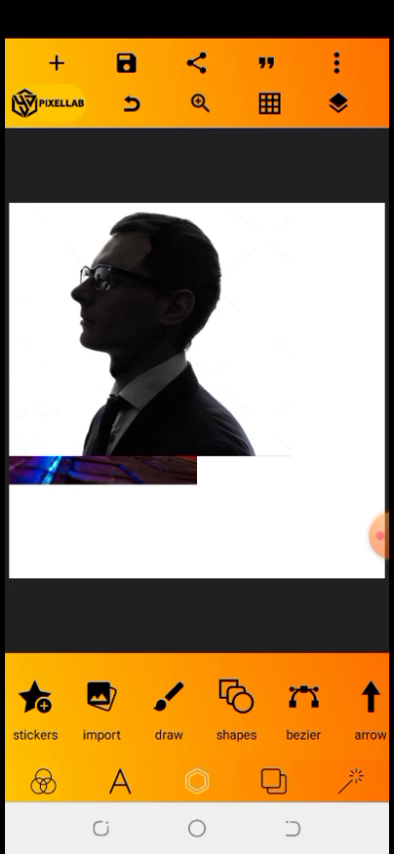
- Select the man's profile photo to start erasing its white background
left_click(328, 60)
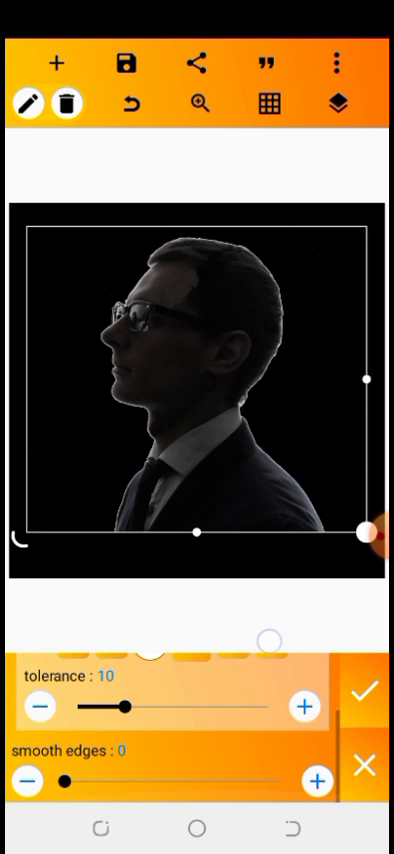
- Raise Erase color tolerance from 10 to 13 and apply the background removal
left_click_drag(128, 706, 238, 706)
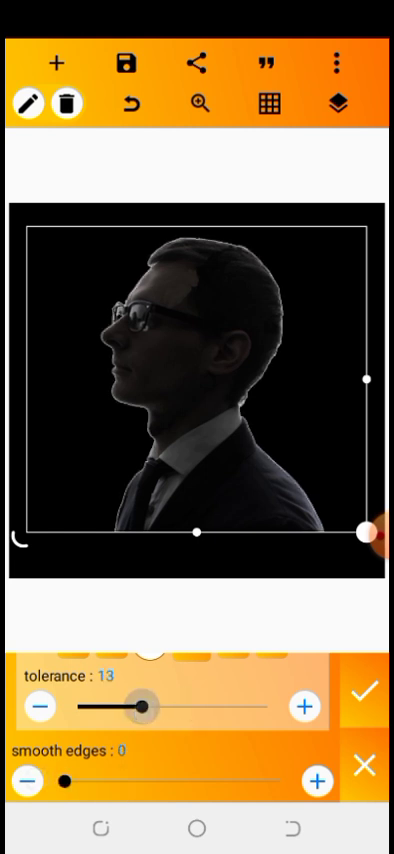
left_click(366, 688)
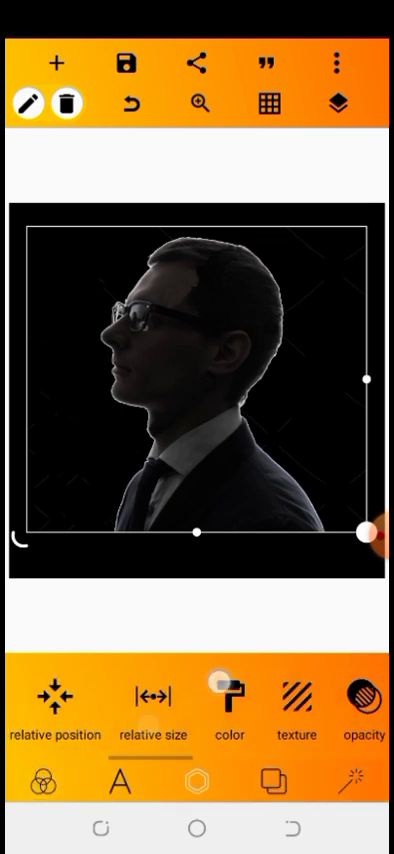
- Fill the cut-out profile with the red swatch color
left_click(228, 700)
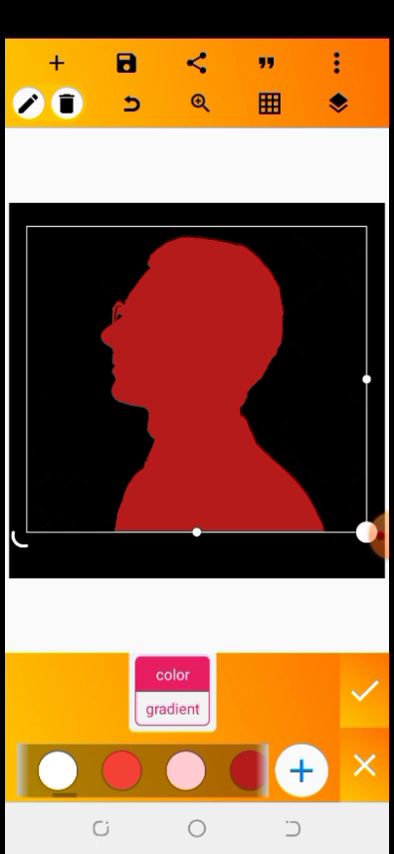
left_click(366, 687)
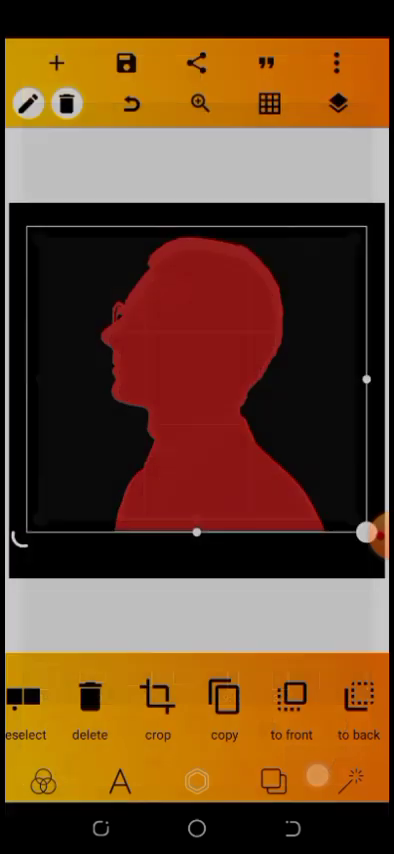
- Crop the red silhouette and center it on the white canvas
left_click(59, 63)
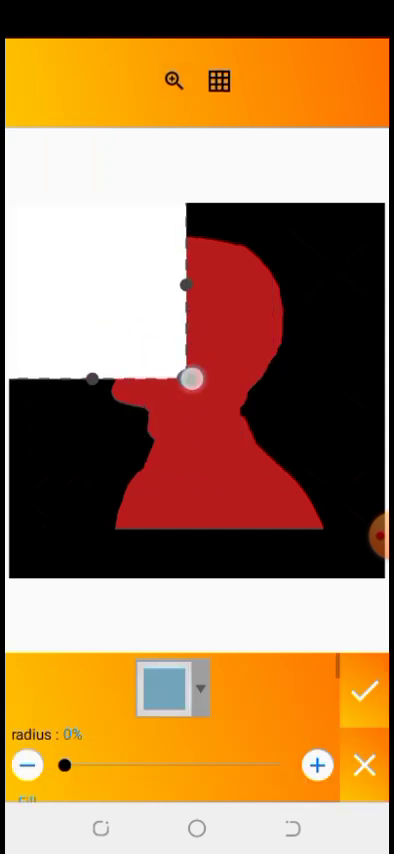
left_click(365, 689)
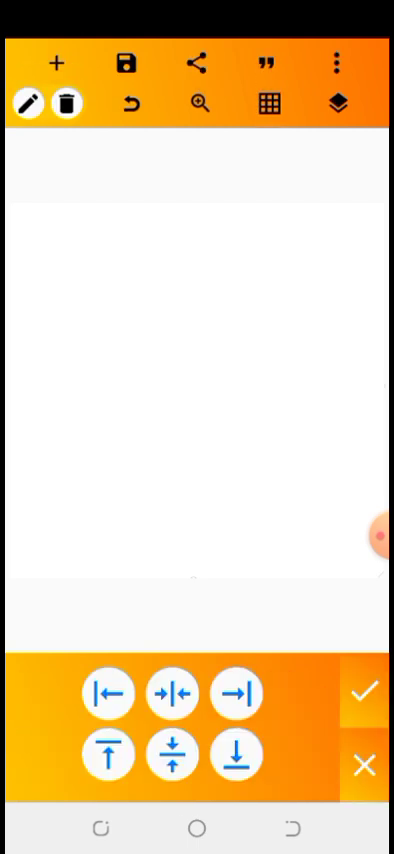
left_click(337, 103)
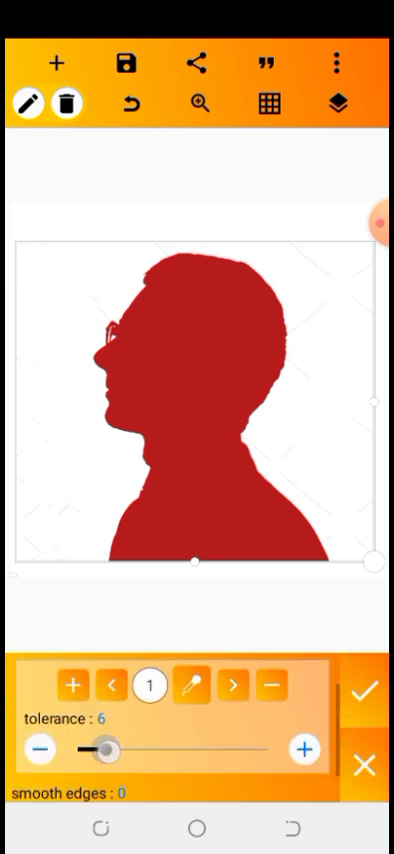
- Apply Erase color at tolerance 6 to the edge fringe, then view the layers
left_click_drag(103, 748, 155, 748)
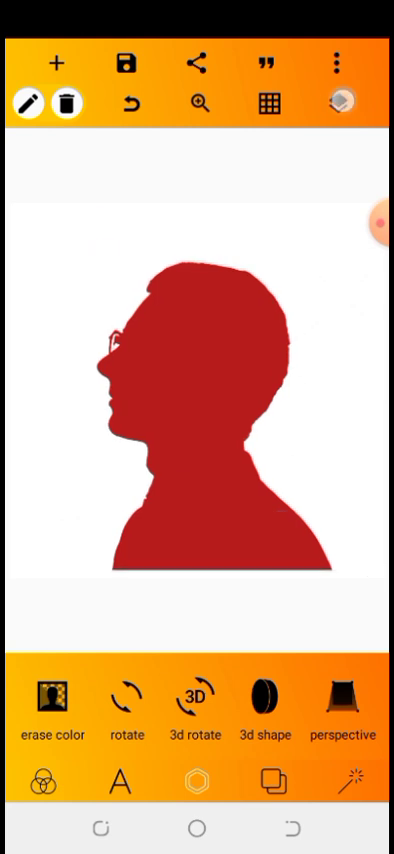
left_click(352, 103)
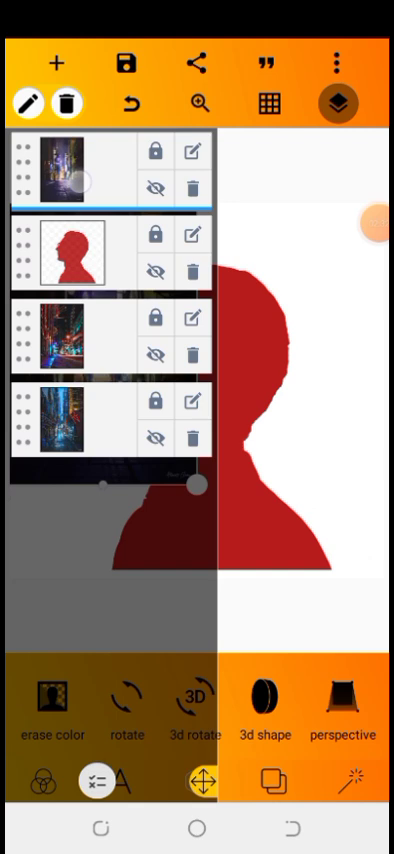
- Check the night-street photo layer, then reselect the red silhouette layer
left_click(347, 110)
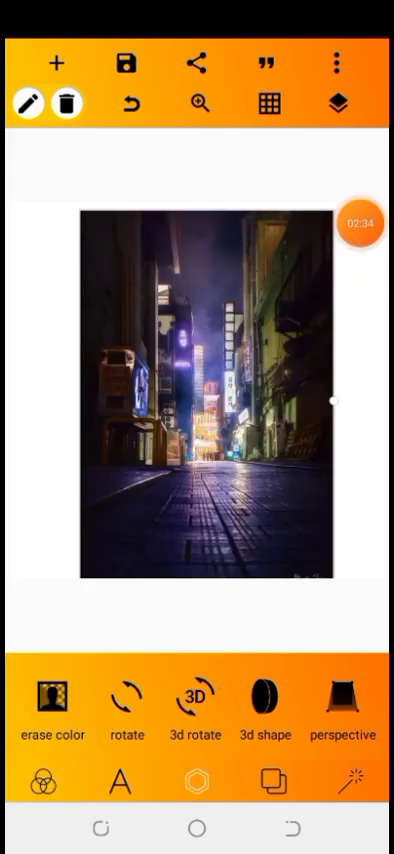
left_click(346, 104)
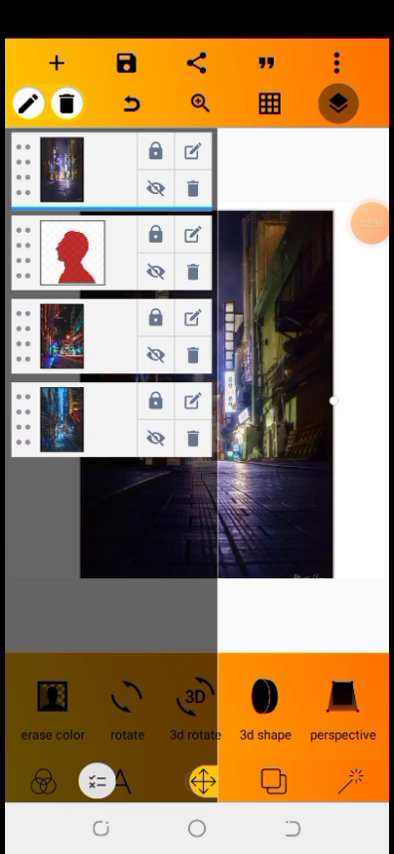
left_click(153, 187)
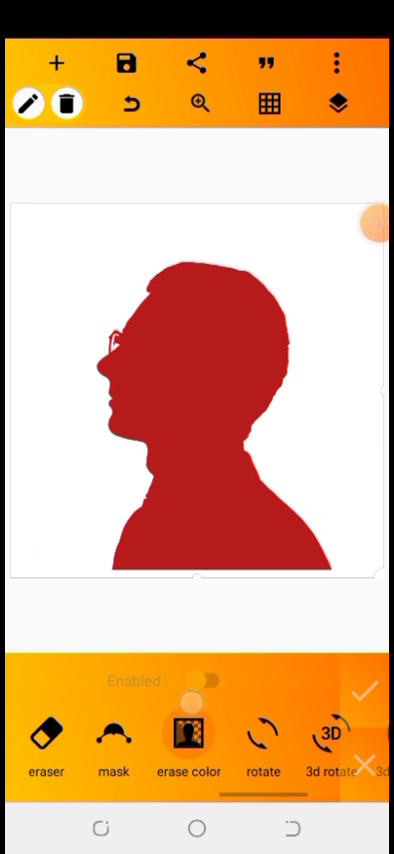
- Enable Mask on the silhouette so the street photo shows through it
left_click(184, 735)
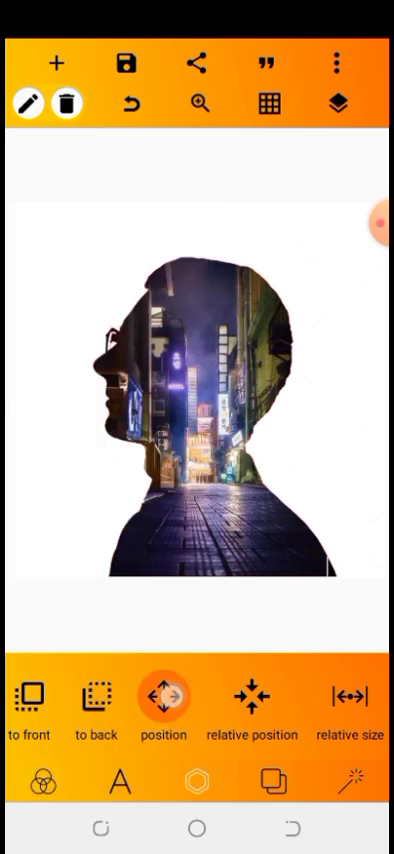
- Nudge the street photo inside the silhouette in 6px steps
left_click(162, 698)
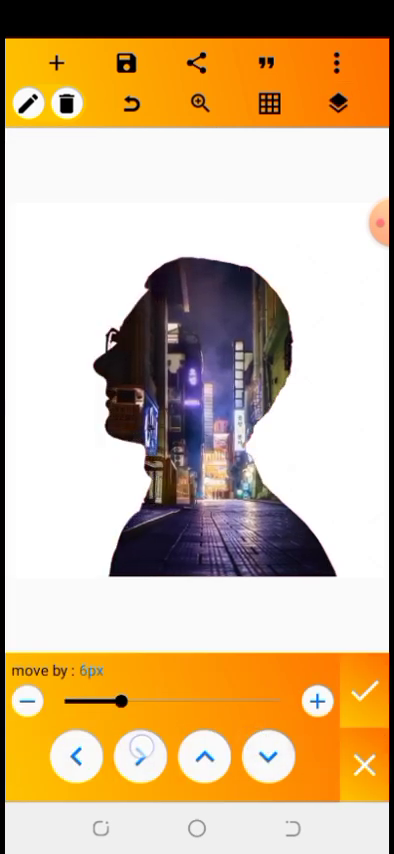
left_click(209, 760)
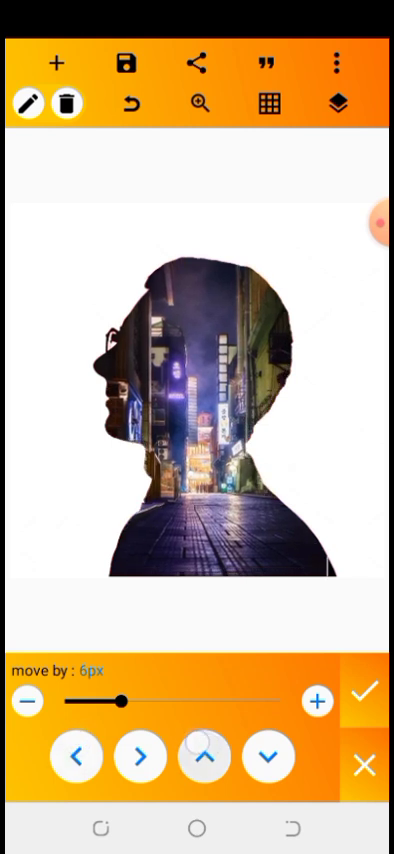